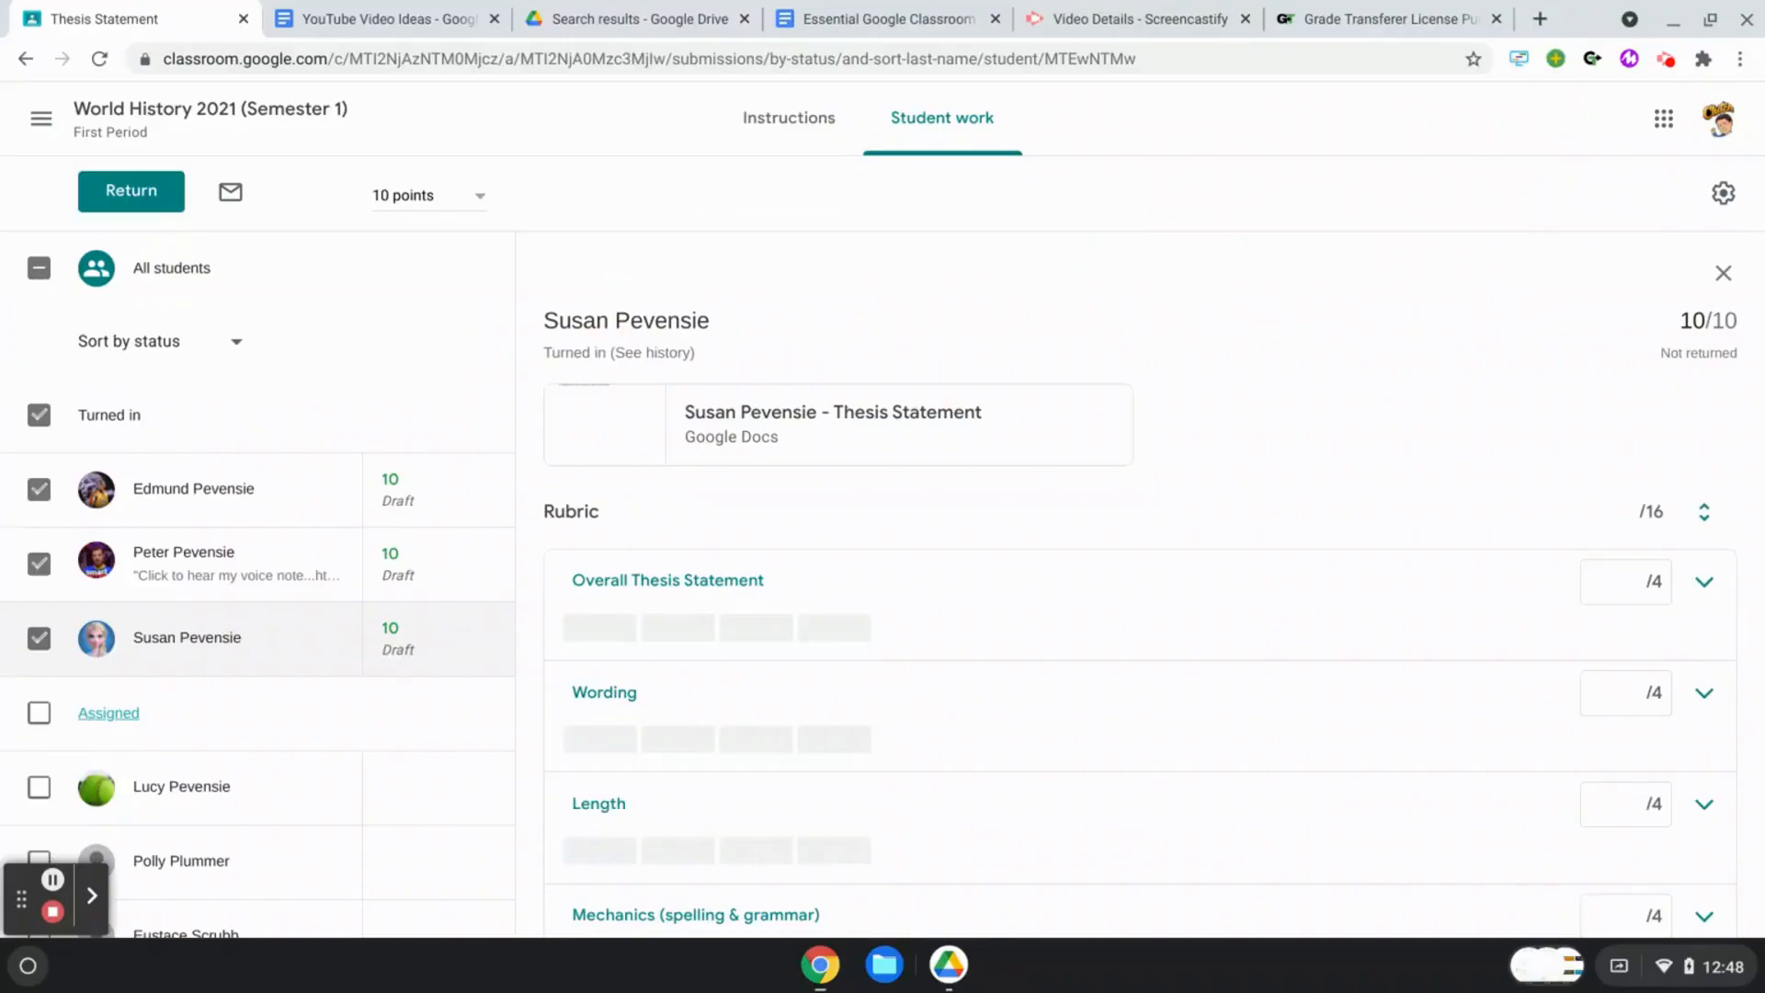
pyautogui.moveTo(1591, 59)
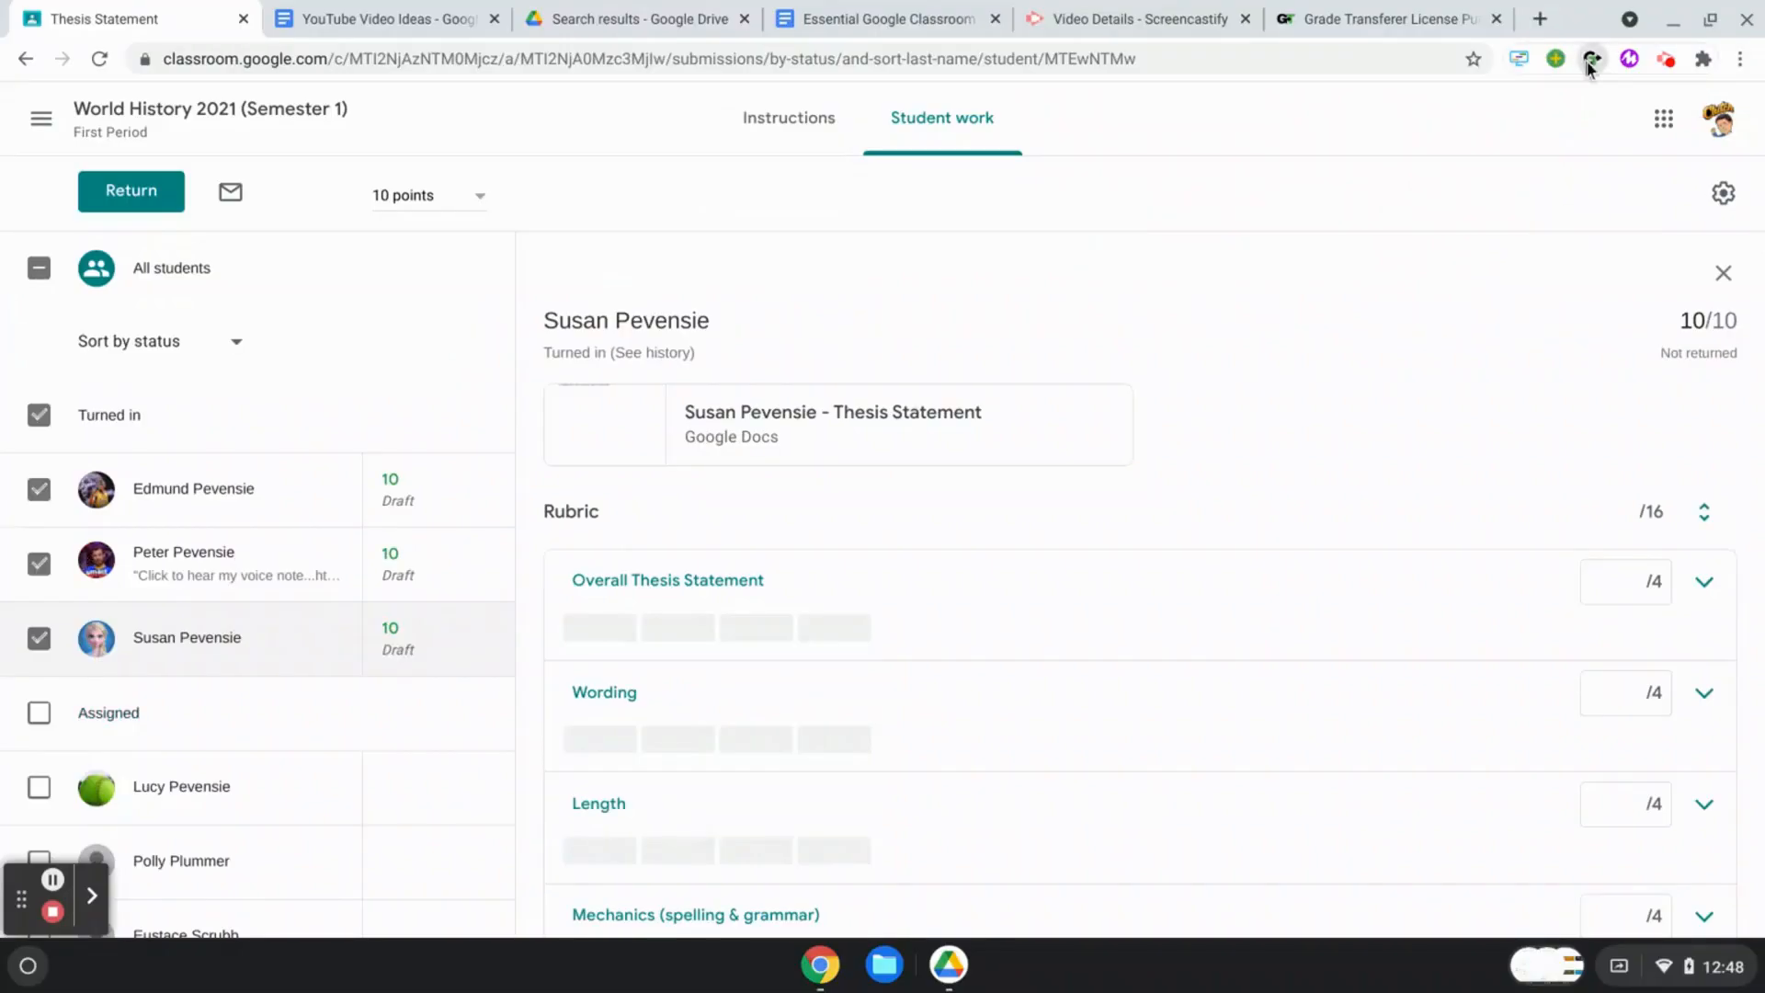
# Step: Bring up the Grade Transferer popup with its grab/fill platform choices over the Classroom assignment
pyautogui.click(1590, 59)
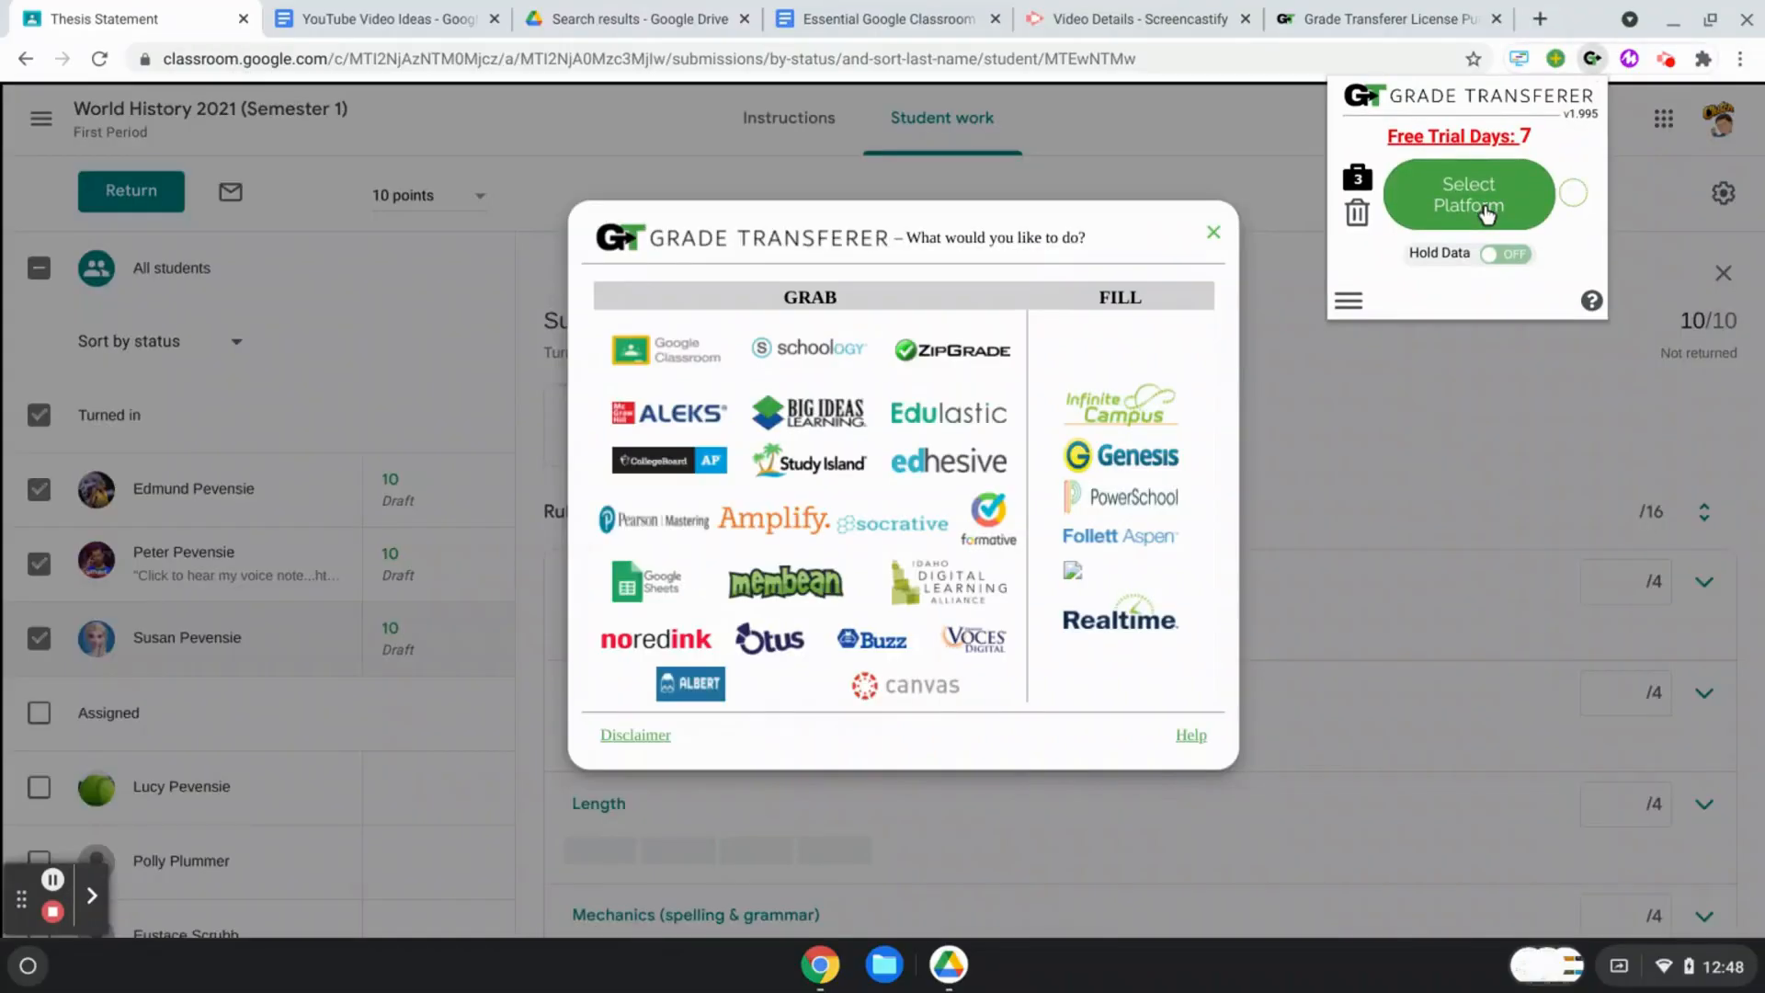